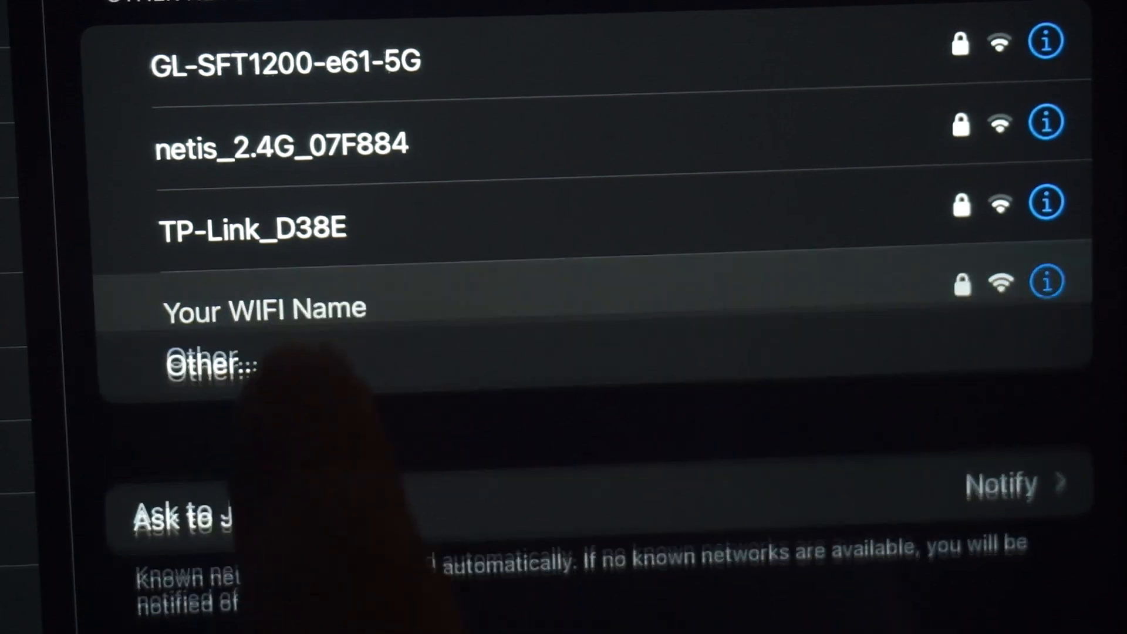
Step: Join the 'Your WIFI Name' network with its password in iPad Wi-Fi settings
click(264, 307)
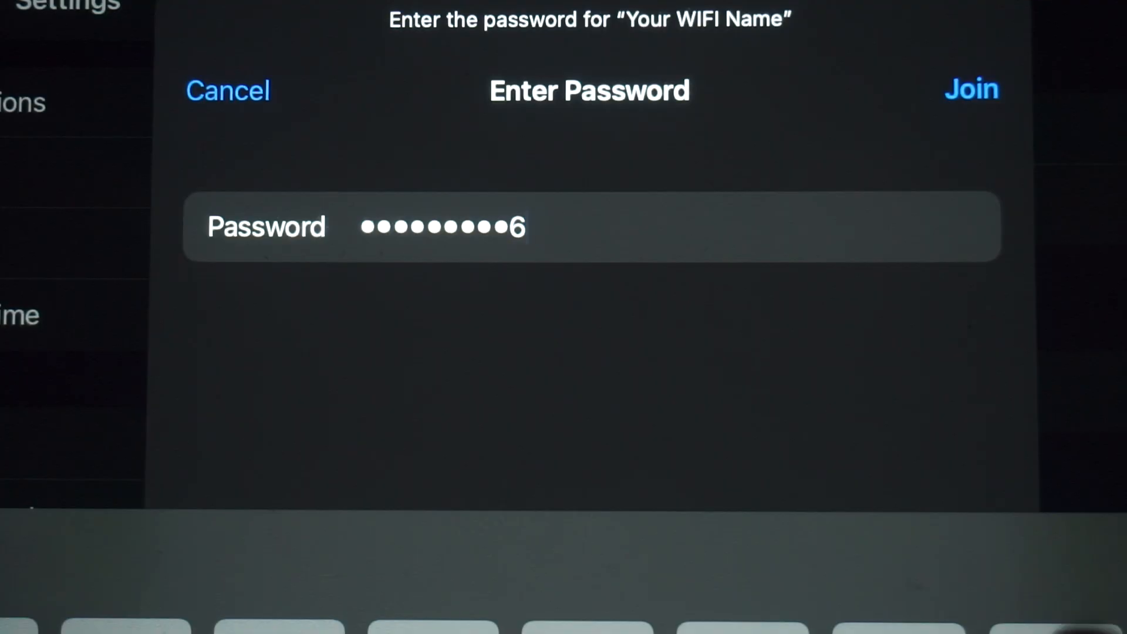
click(971, 90)
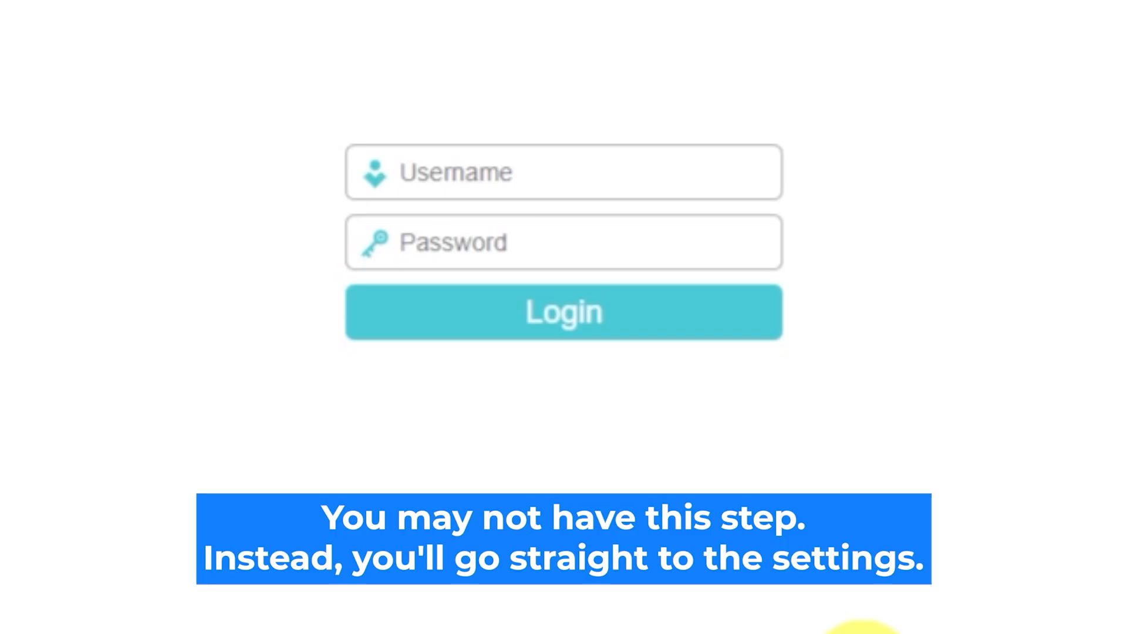
click(563, 172)
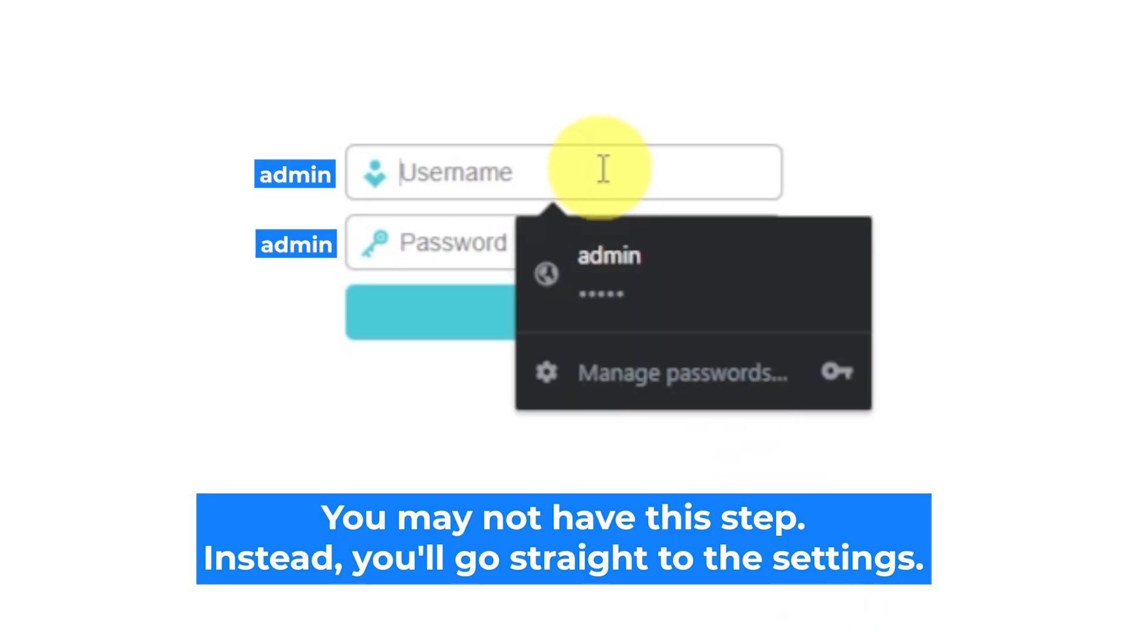
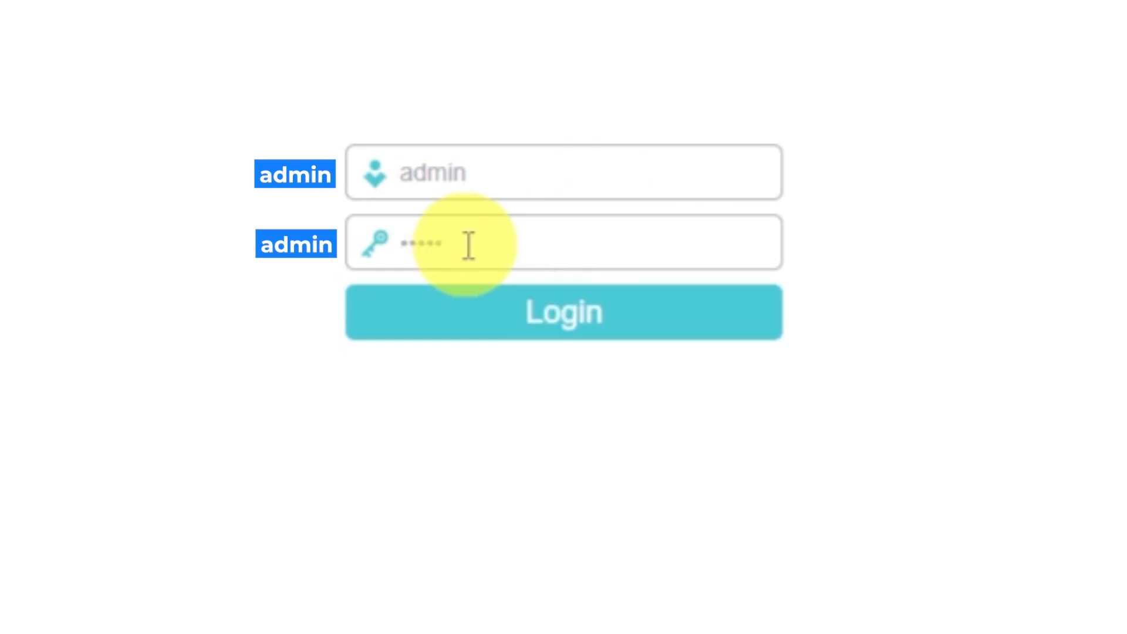
click(563, 311)
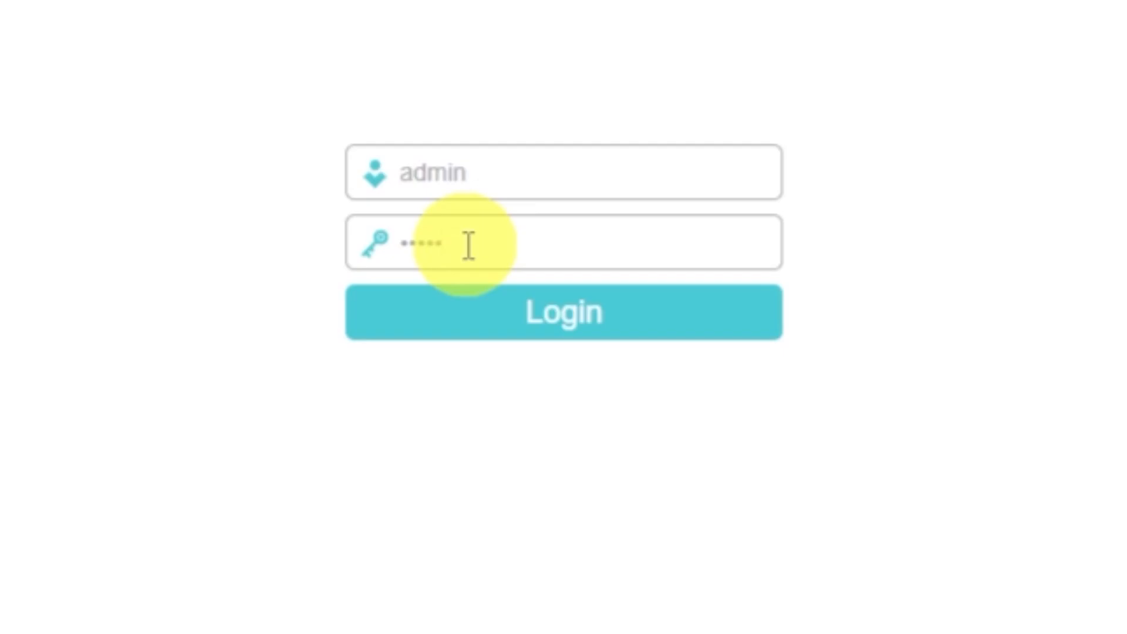
click(563, 312)
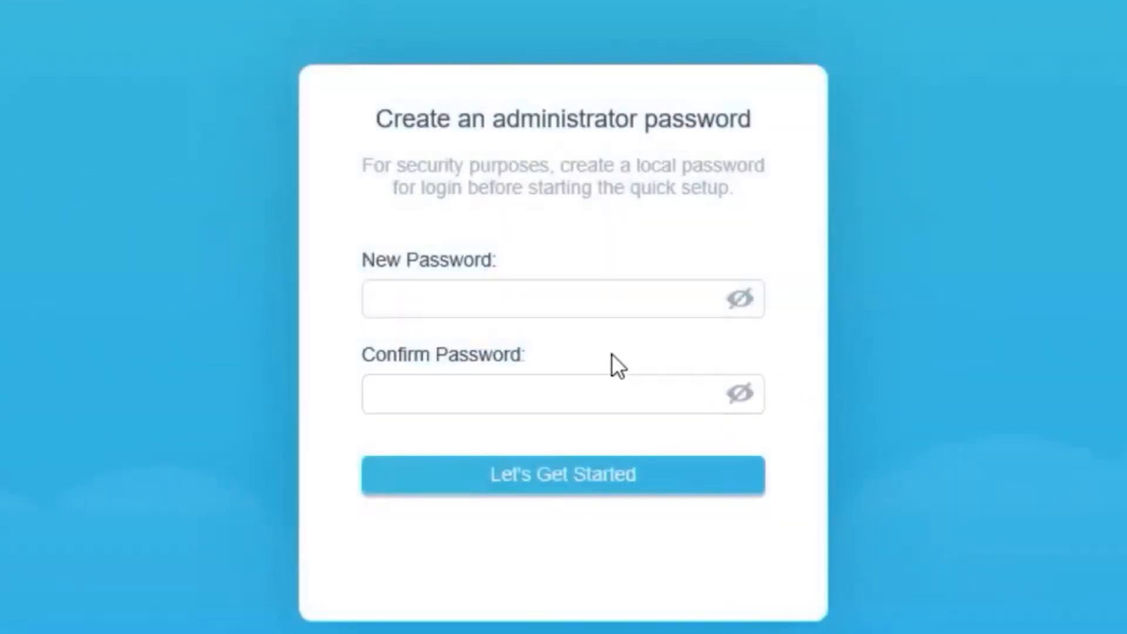
mouse_move(516, 270)
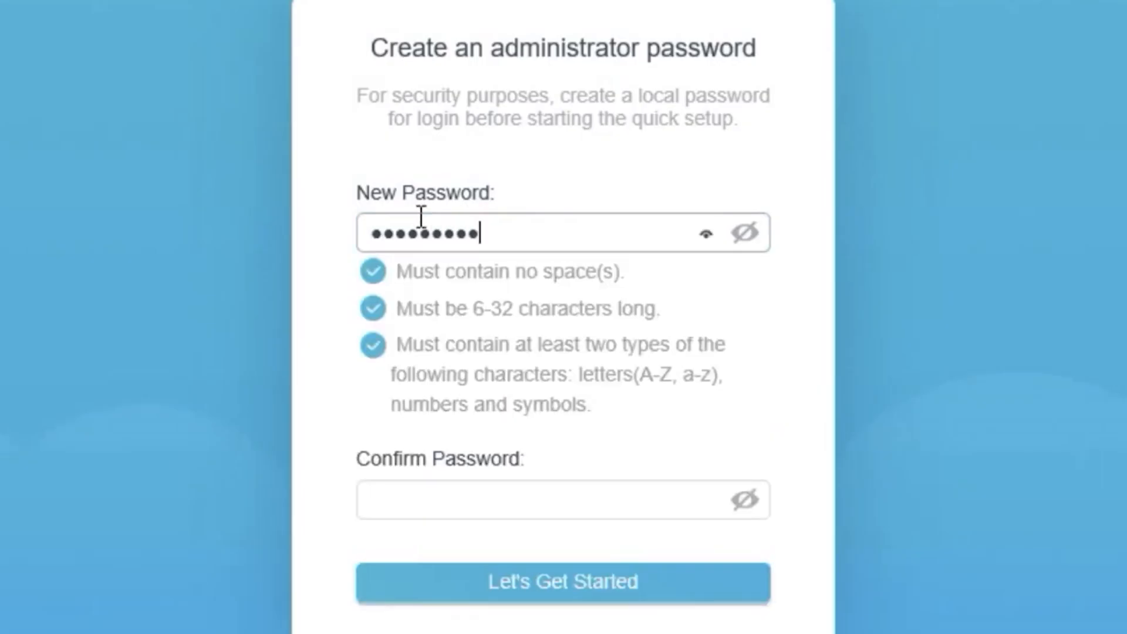
Step: Confirm the new administrator password and begin the quick setup
click(563, 330)
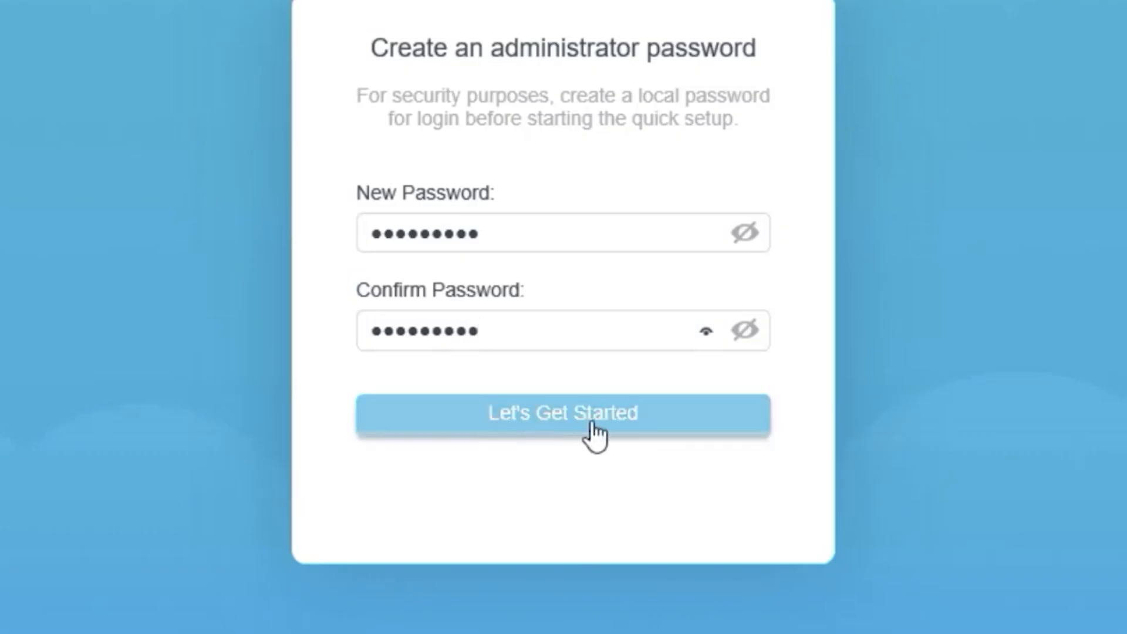
click(563, 413)
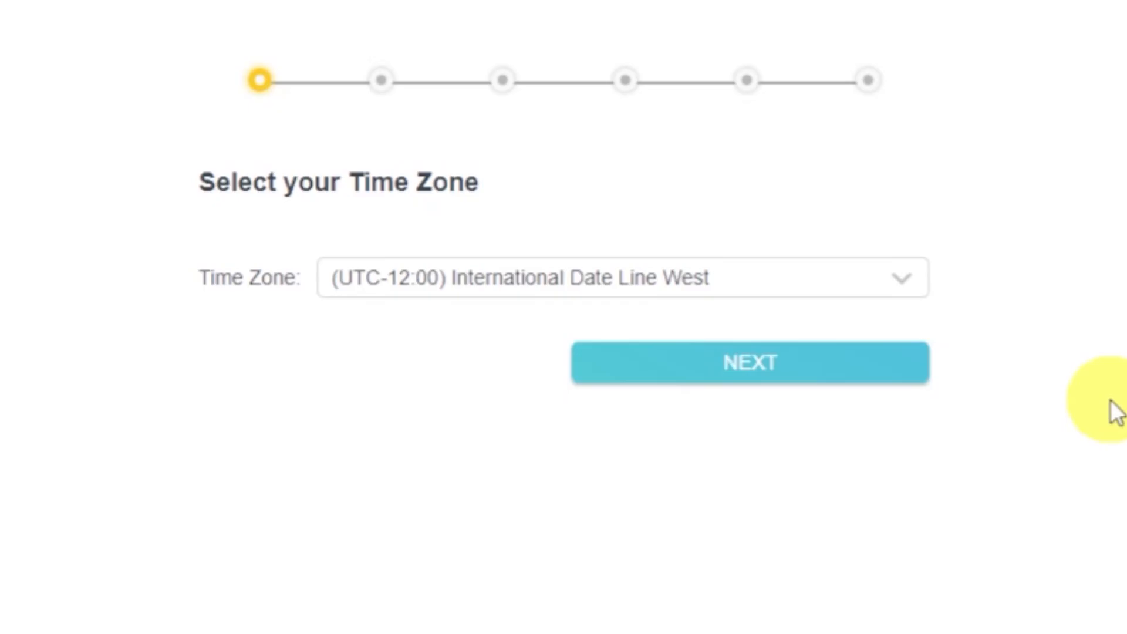
mouse_move(964, 320)
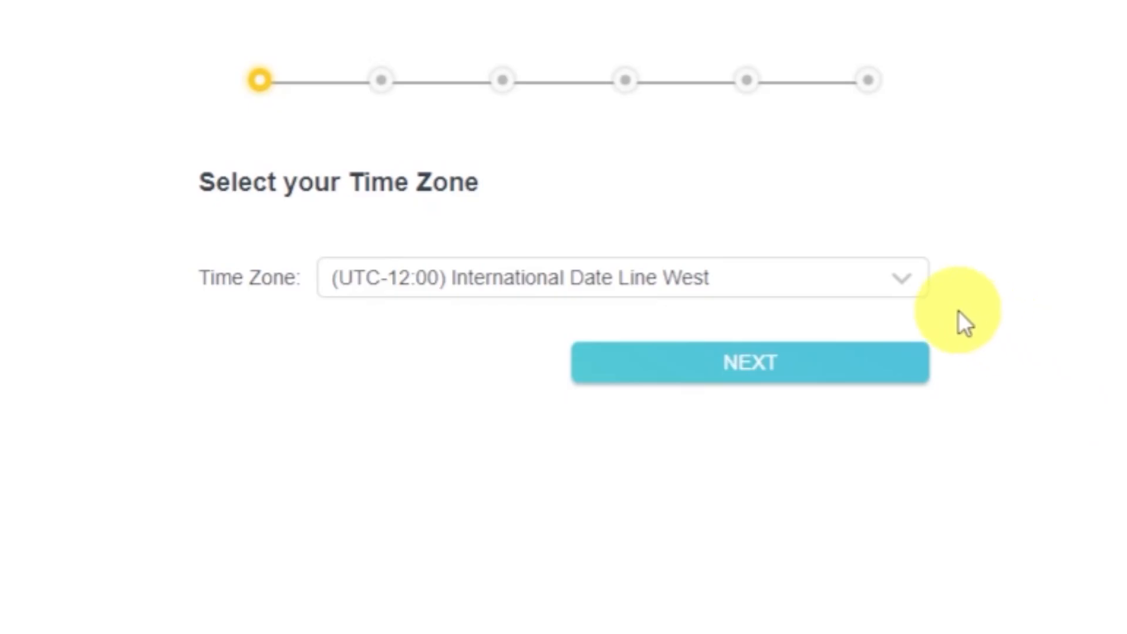
Step: Keep International Date Line West as the time zone and continue
click(903, 278)
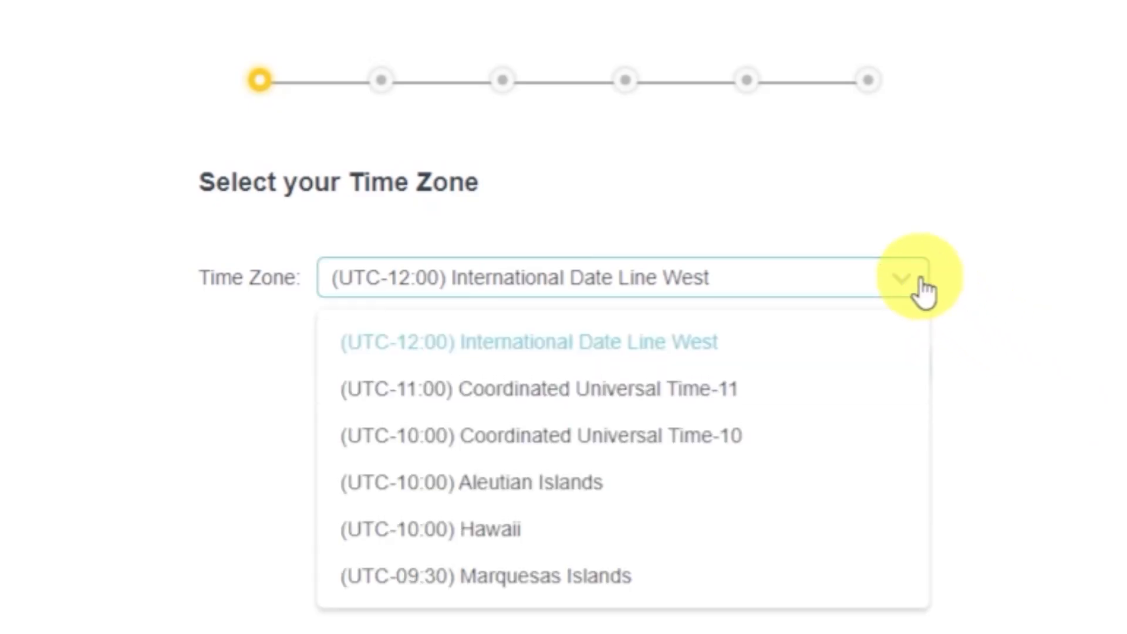
click(525, 341)
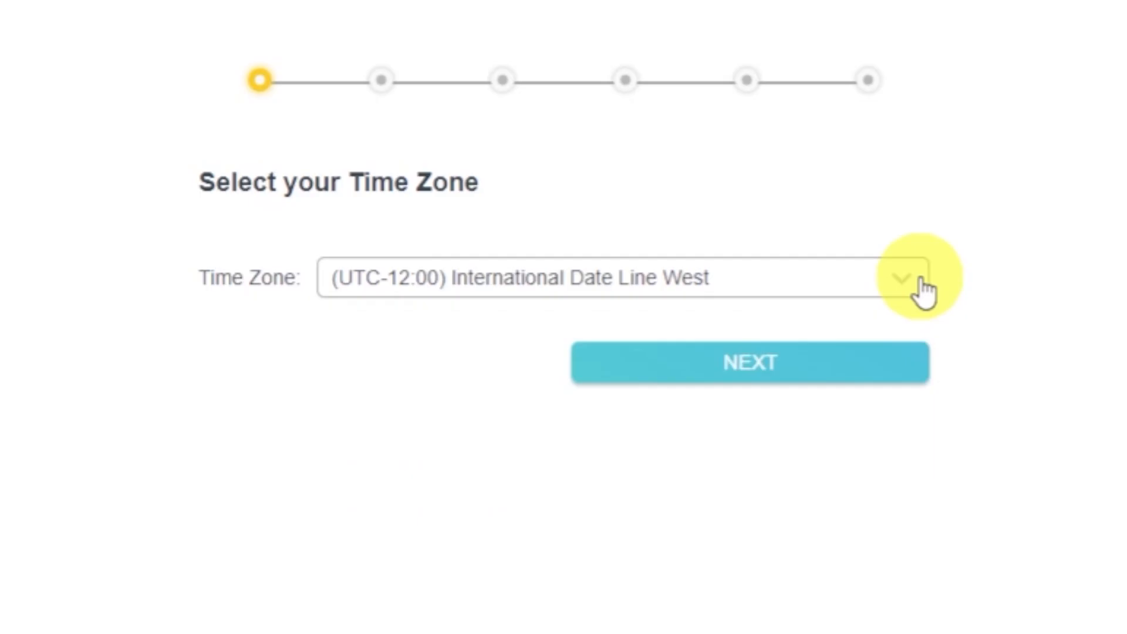
click(749, 362)
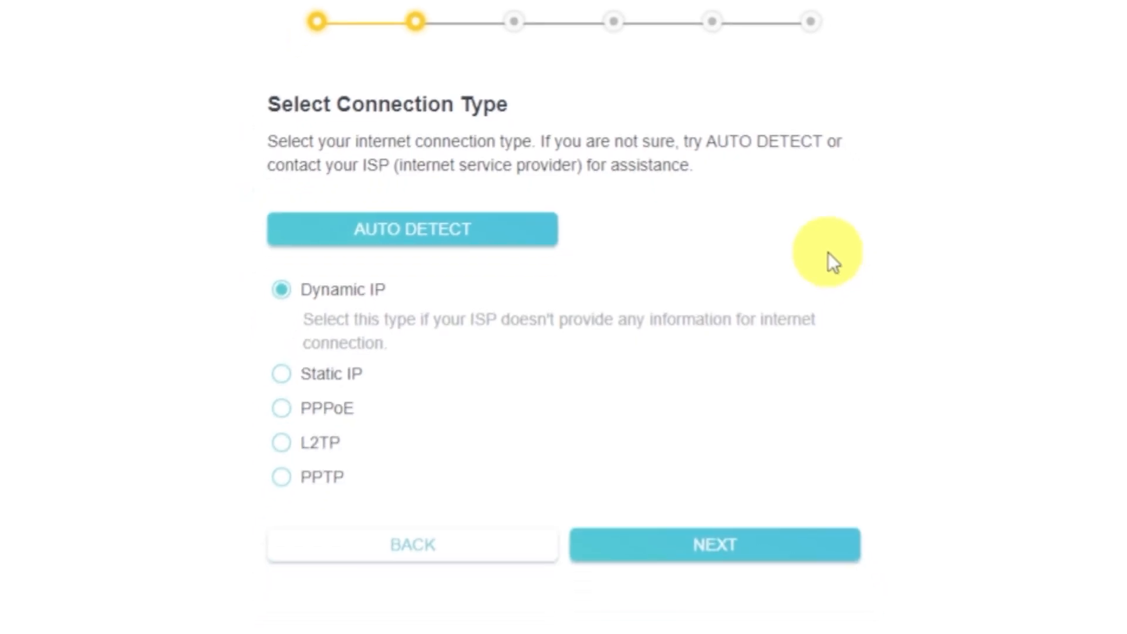
mouse_move(630, 248)
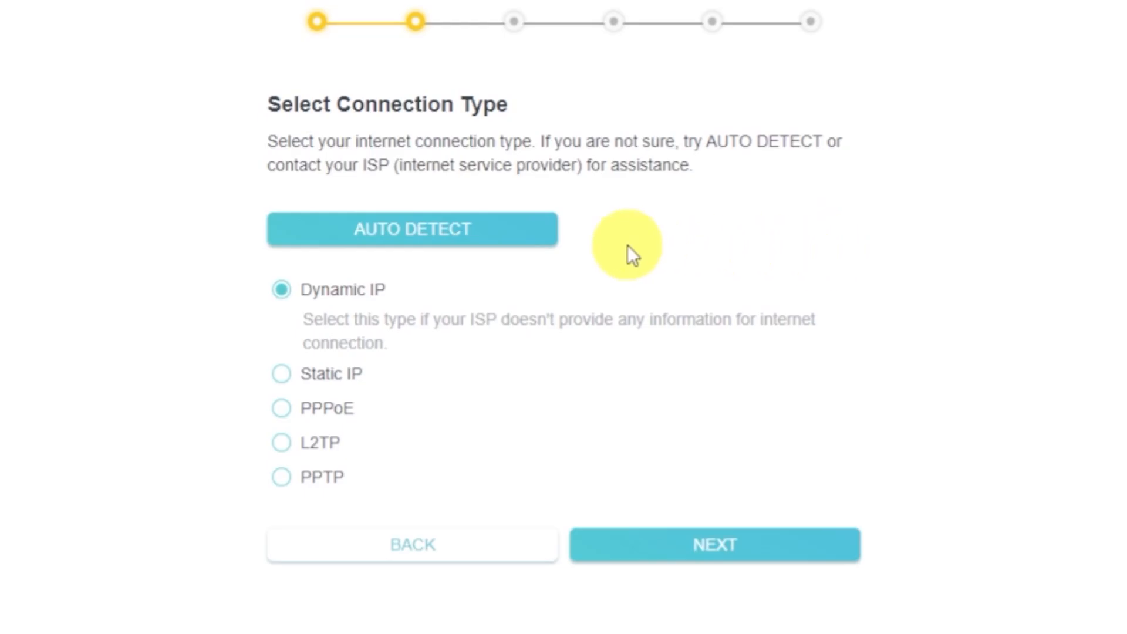
Step: Select Dynamic IP as the internet connection type and continue
click(412, 229)
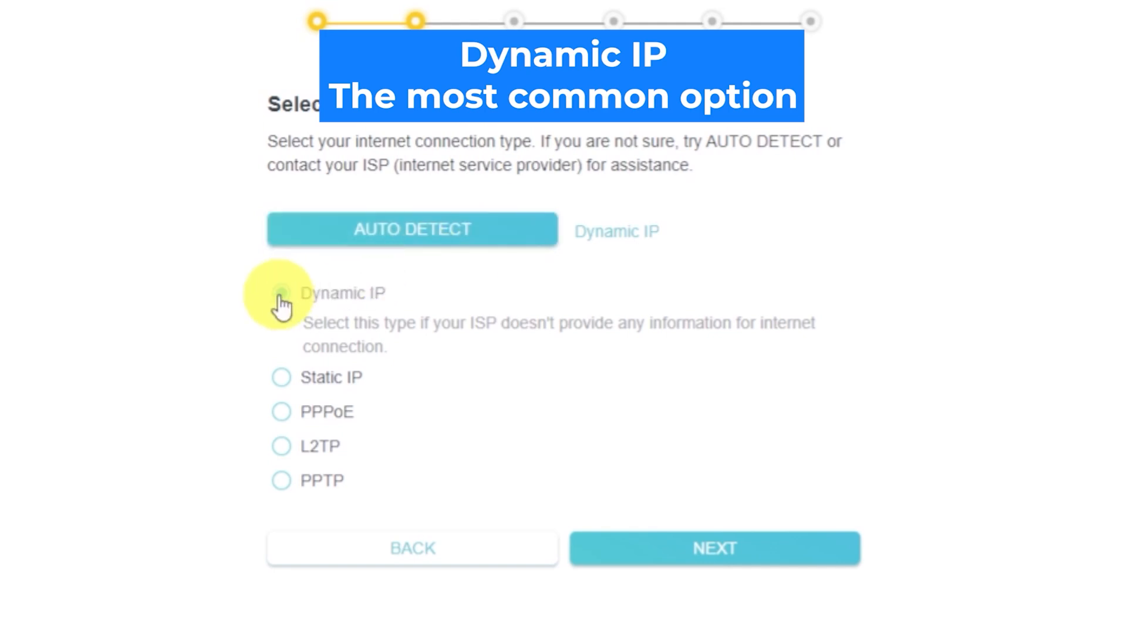
click(281, 294)
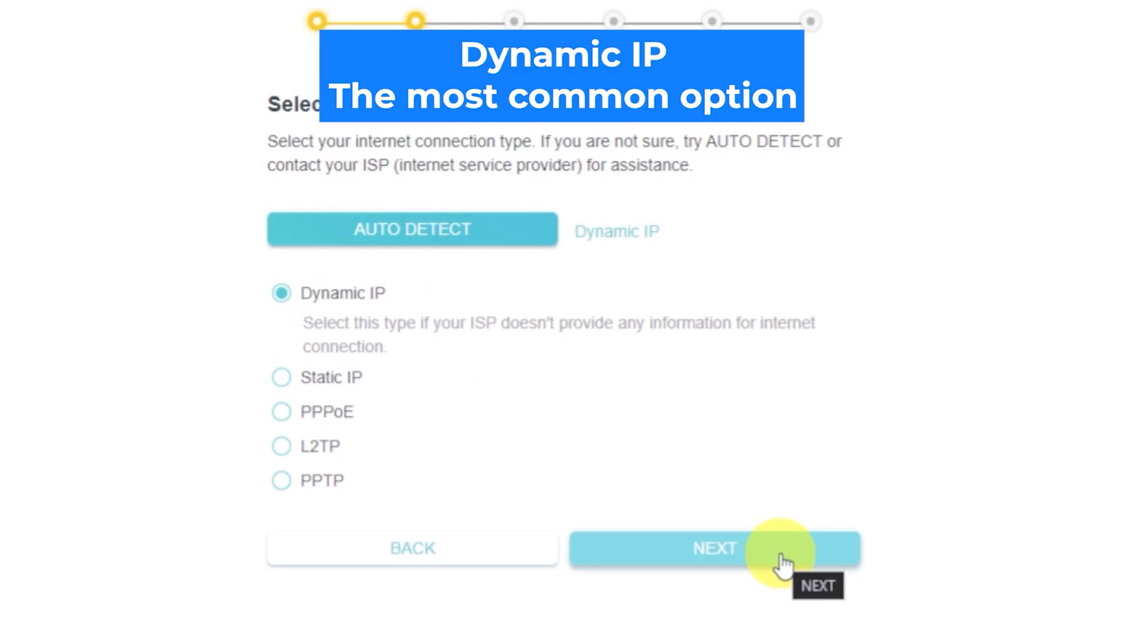
click(714, 548)
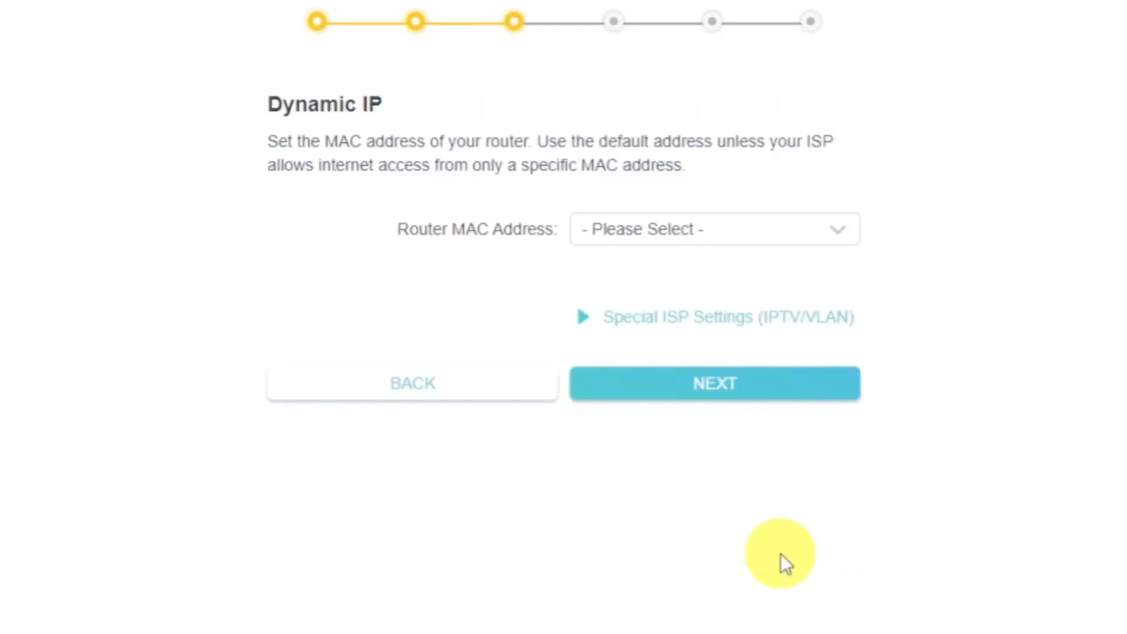
Step: Keep the router's default MAC address and proceed to wireless settings
click(714, 228)
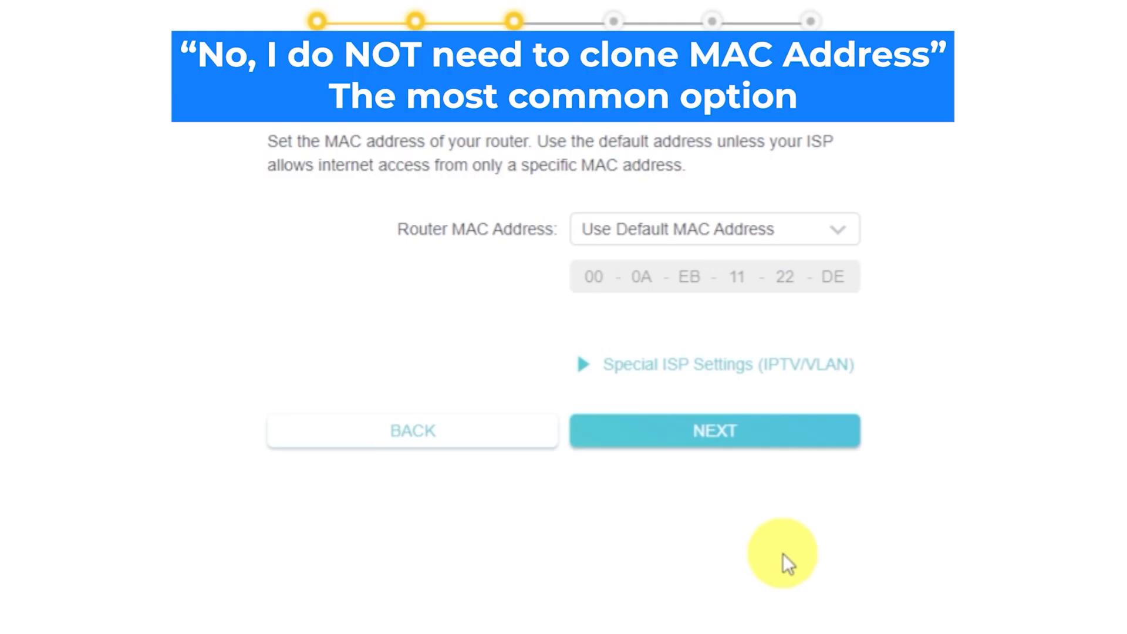
mouse_move(838, 229)
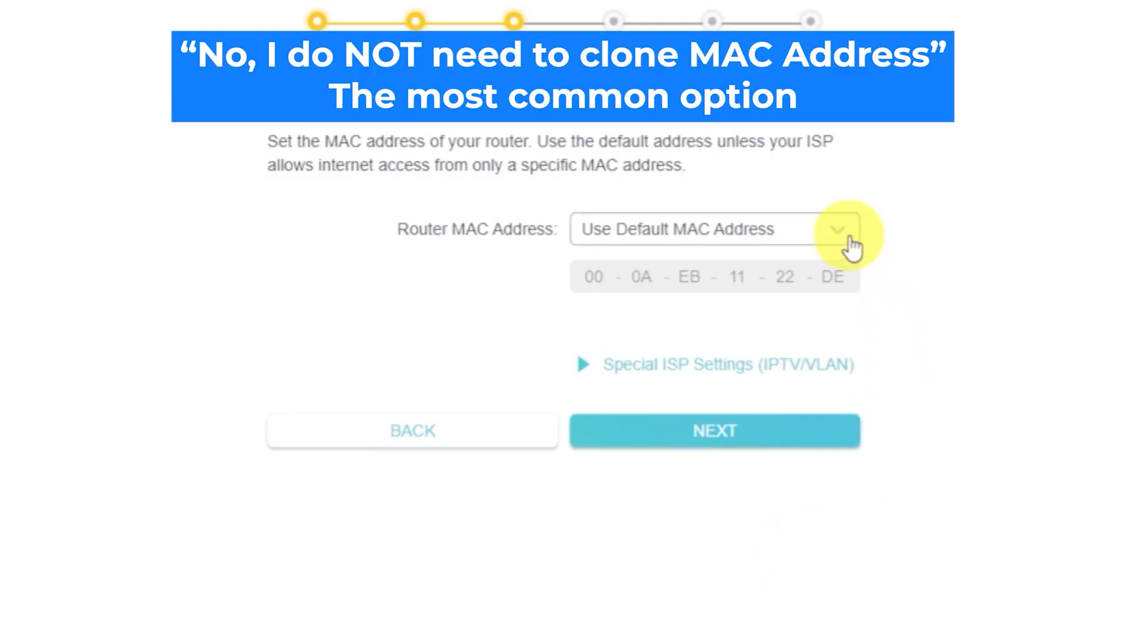
click(838, 229)
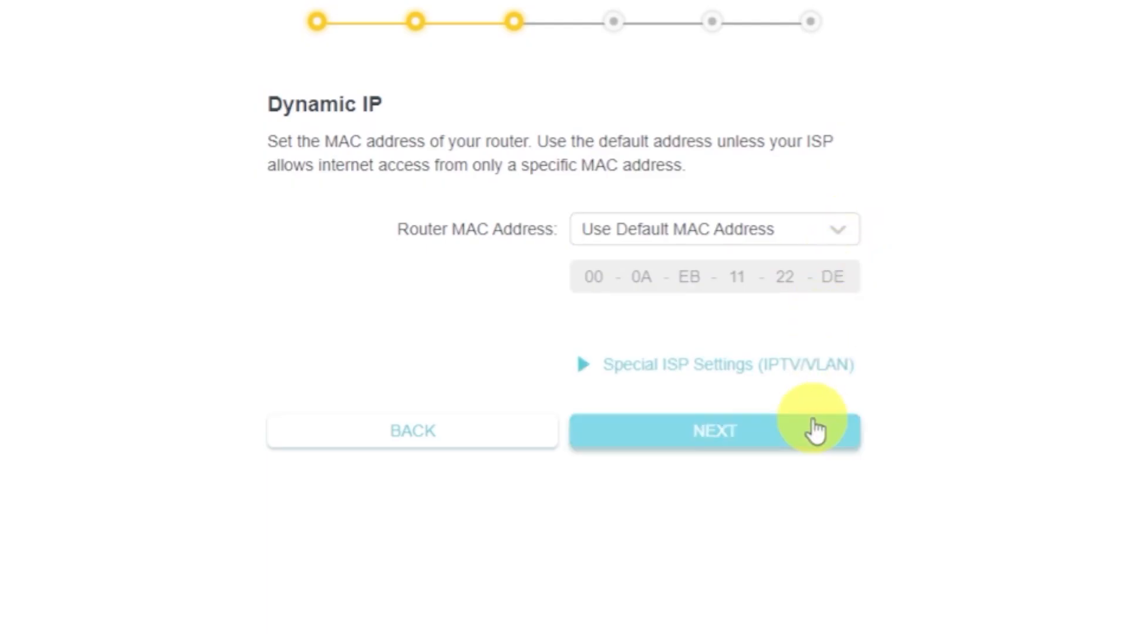
click(713, 429)
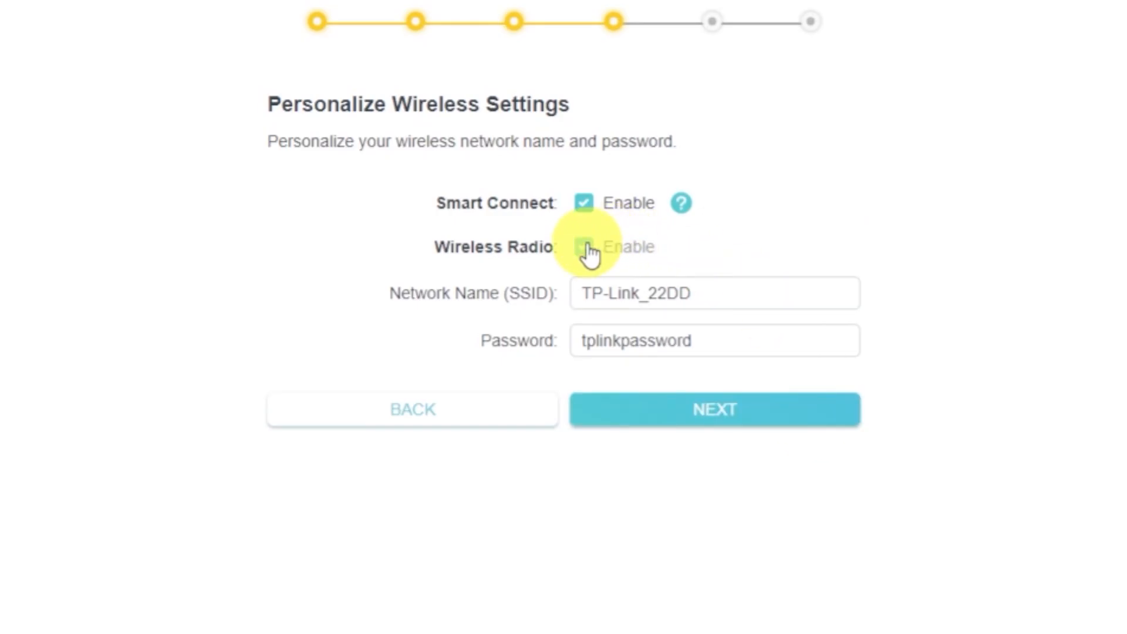
click(584, 247)
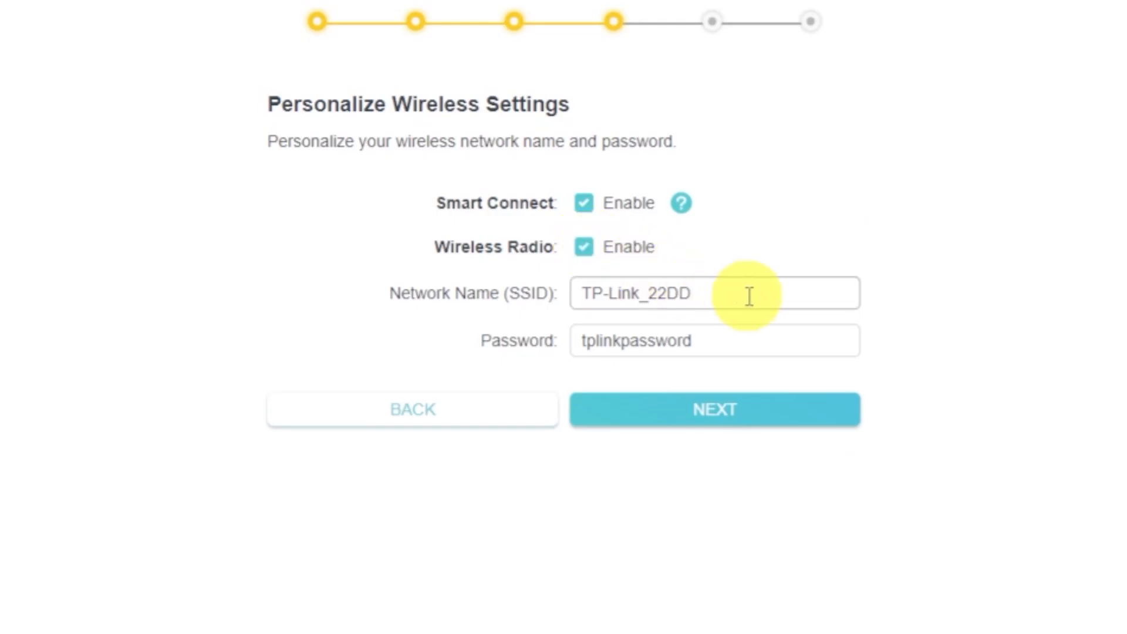
click(714, 292)
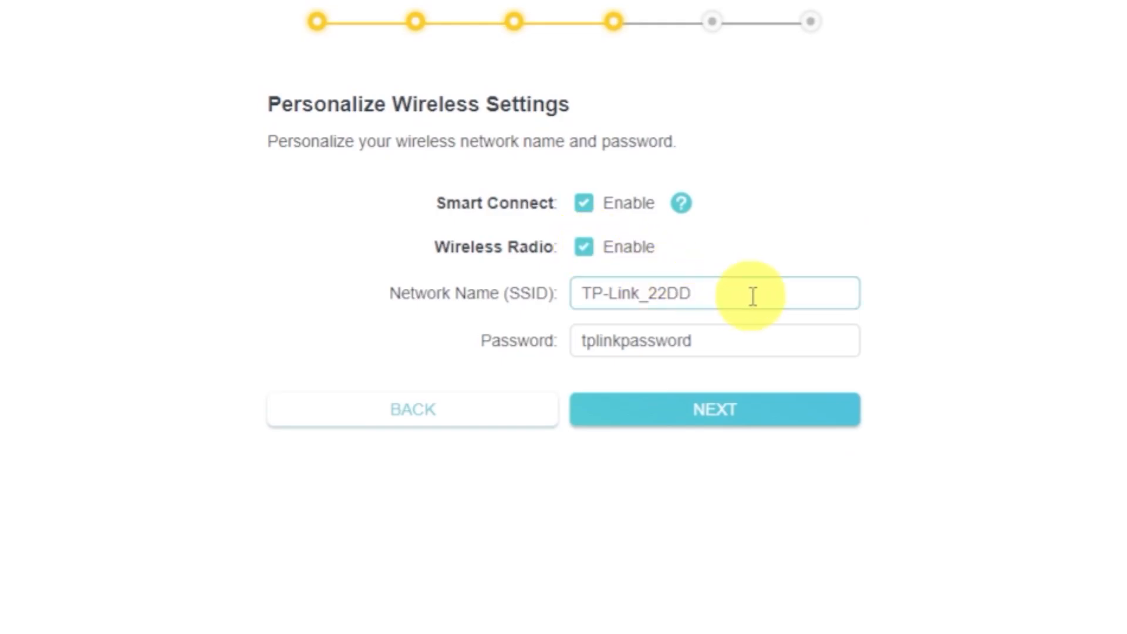
click(690, 292)
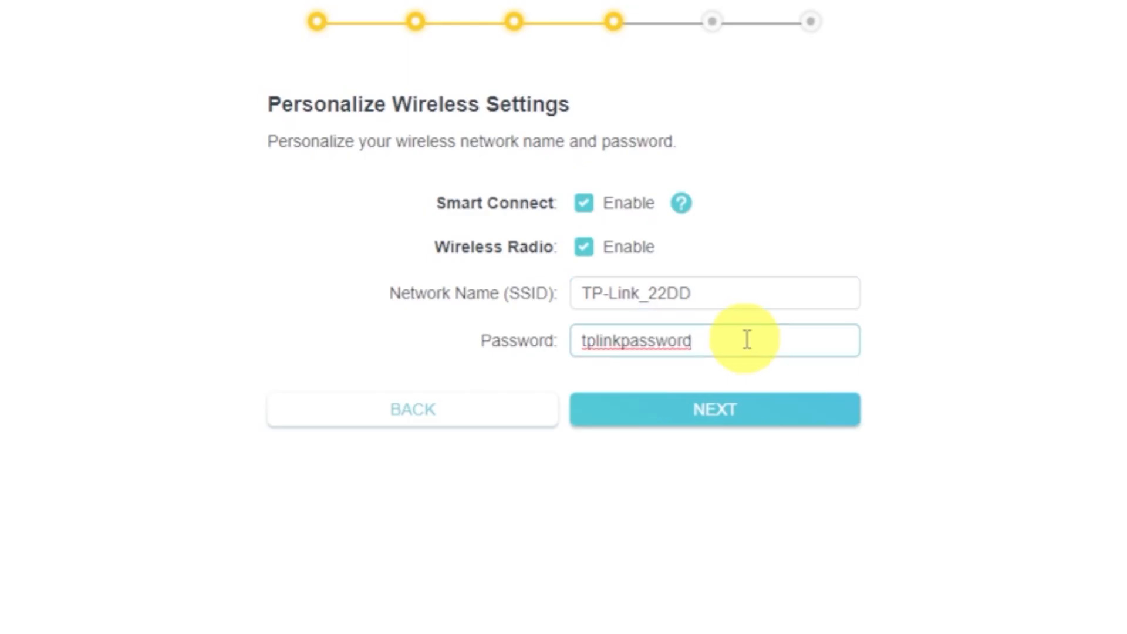
mouse_move(751, 417)
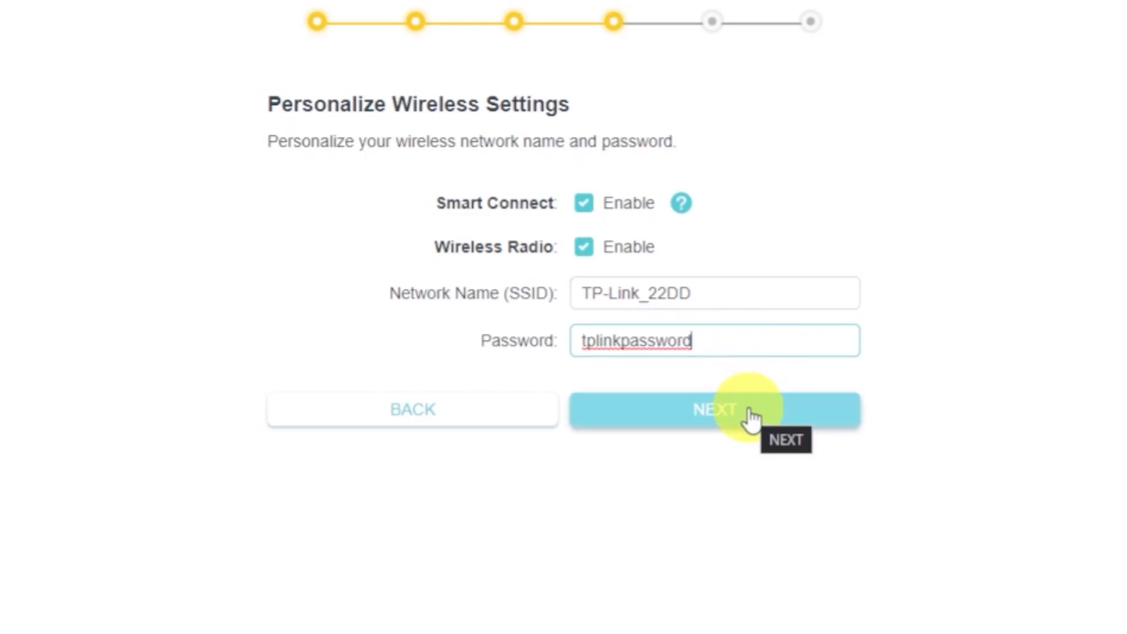
click(713, 410)
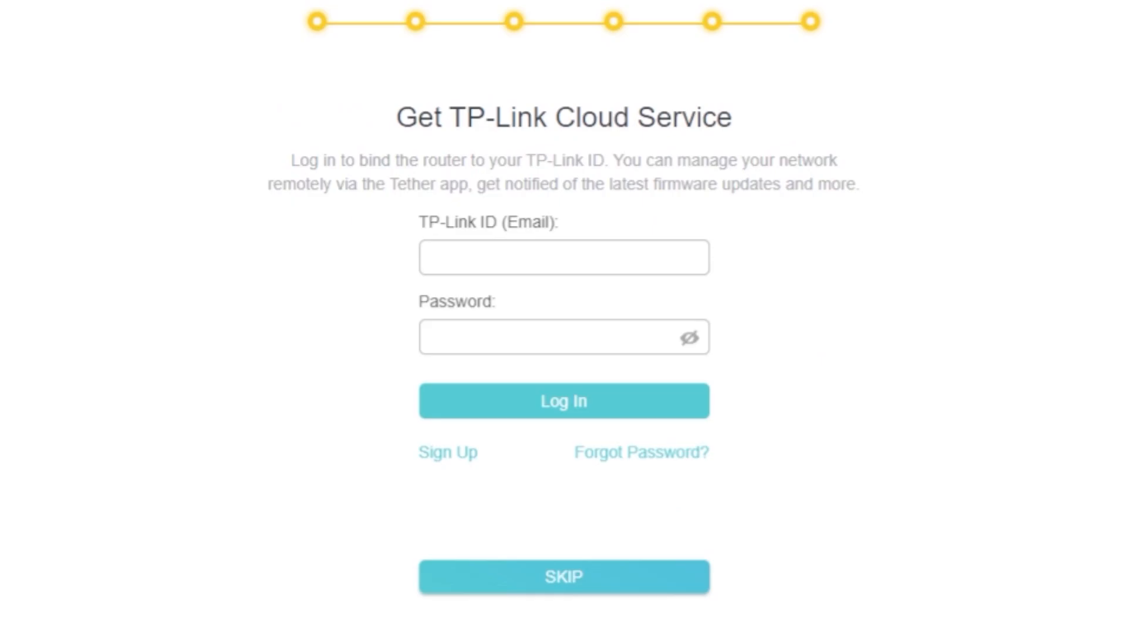
Step: Skip the TP-Link Cloud Service sign-in page
scroll(down, 3)
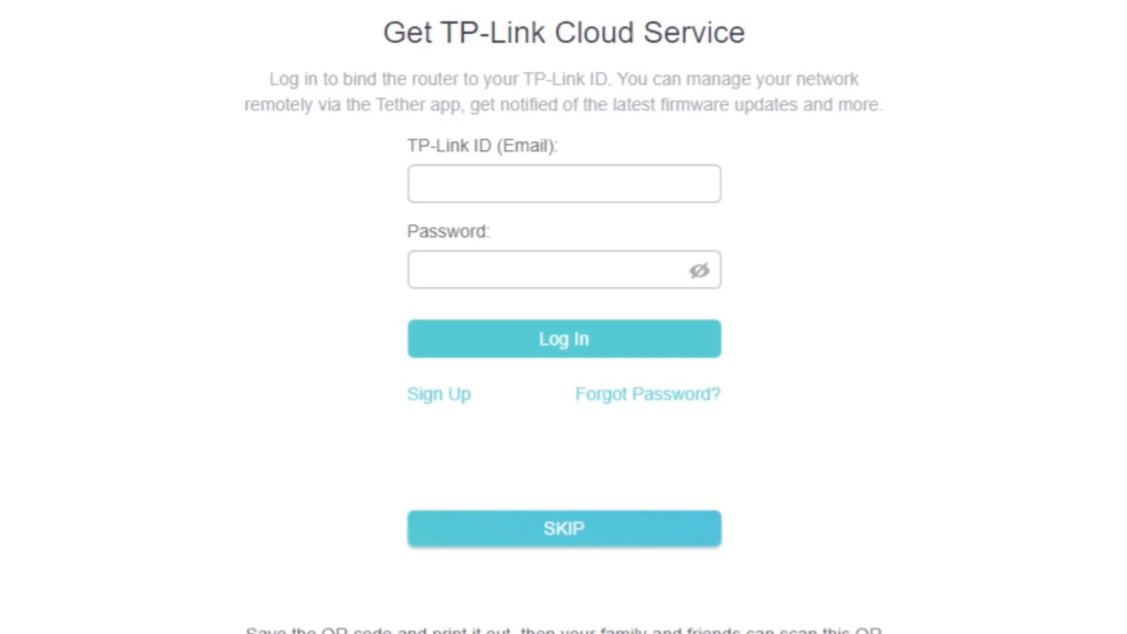
click(564, 528)
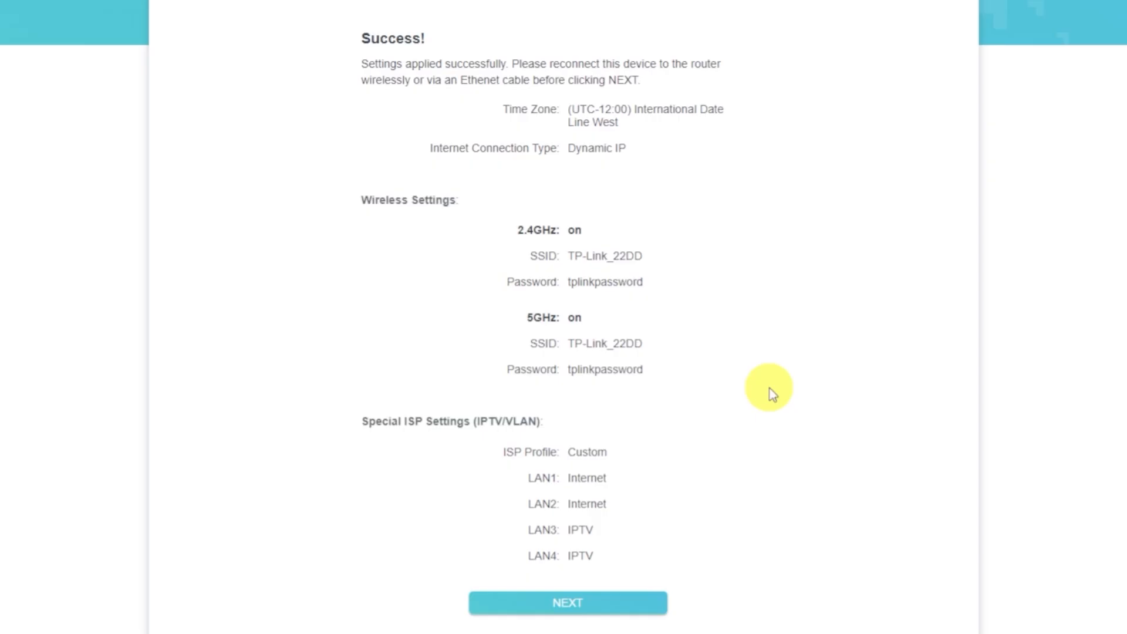
mouse_move(788, 397)
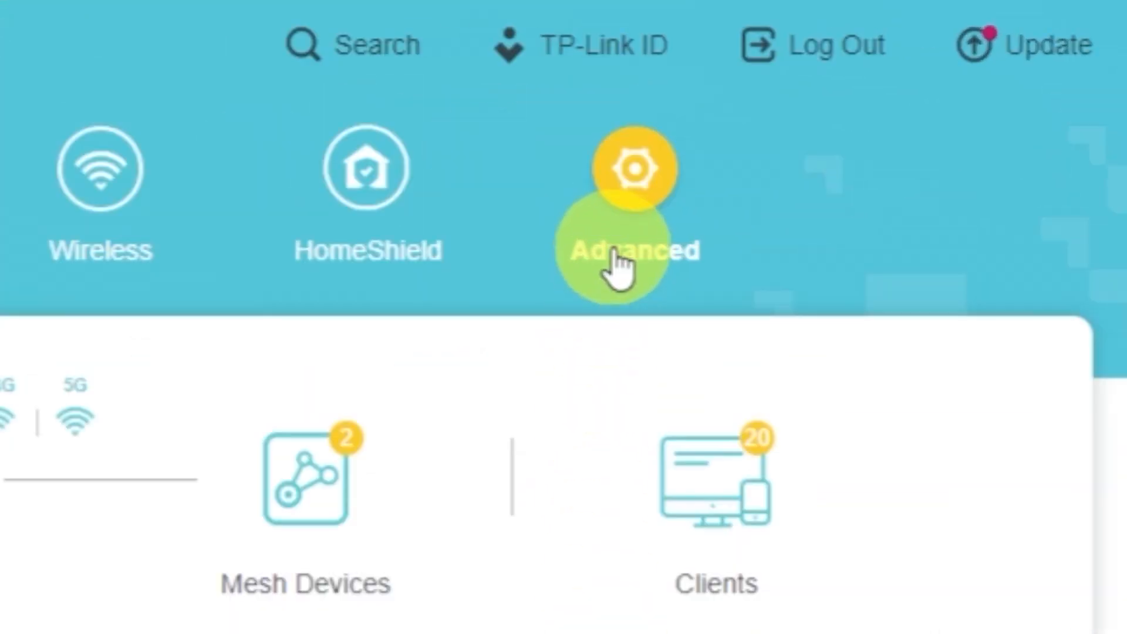
Step: Reboot the router from Advanced > System > Reboot
click(636, 168)
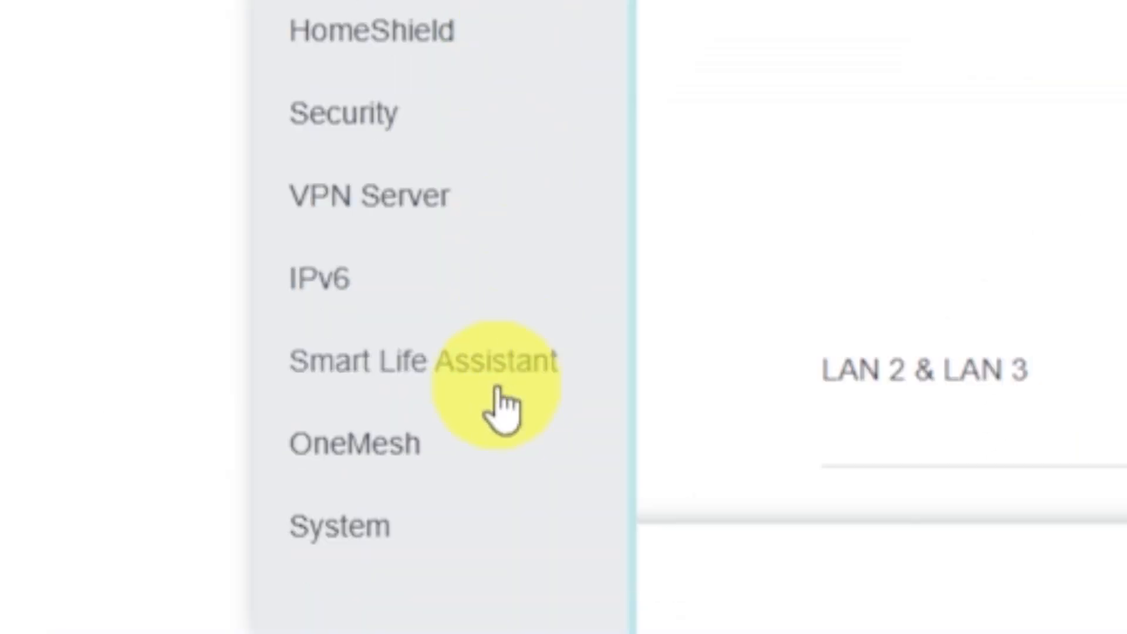
scroll(down, 3)
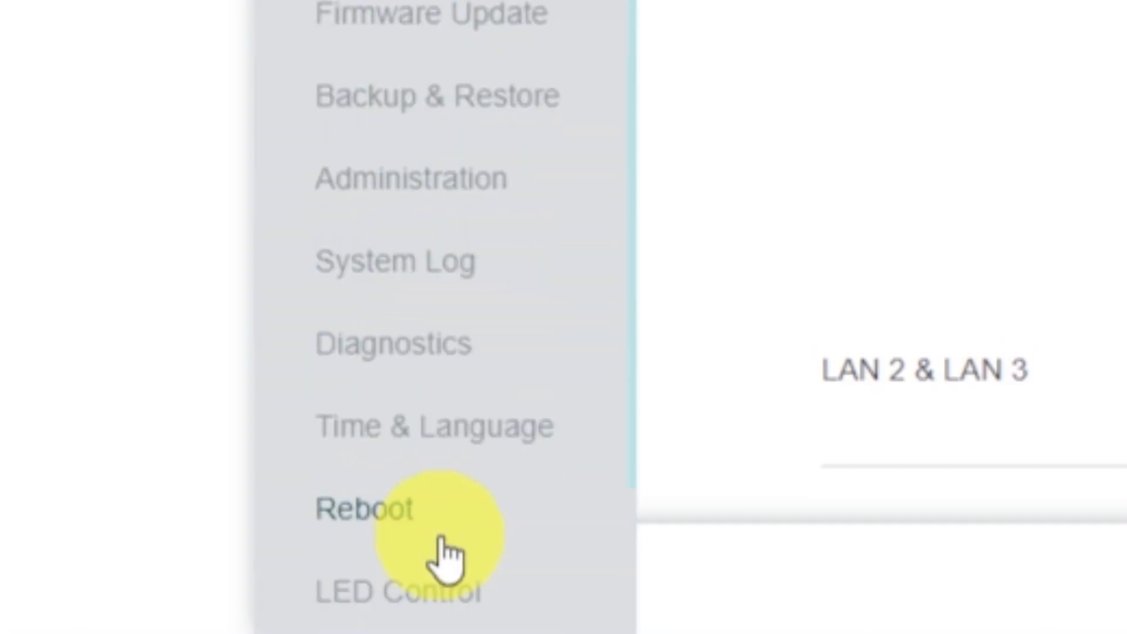
mouse_move(500, 528)
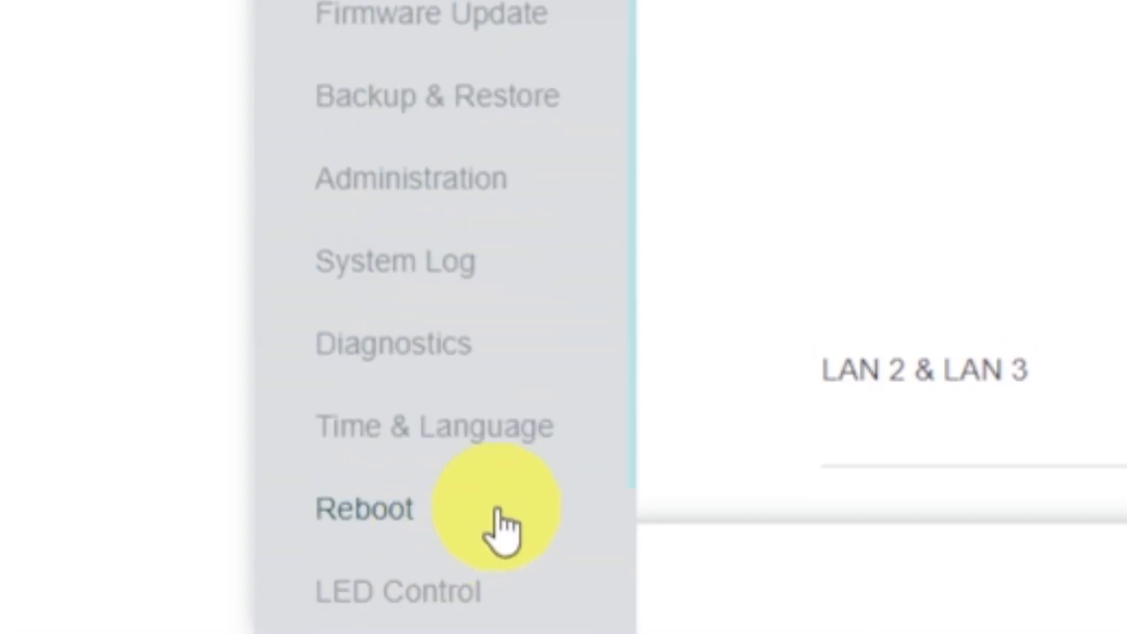
click(363, 510)
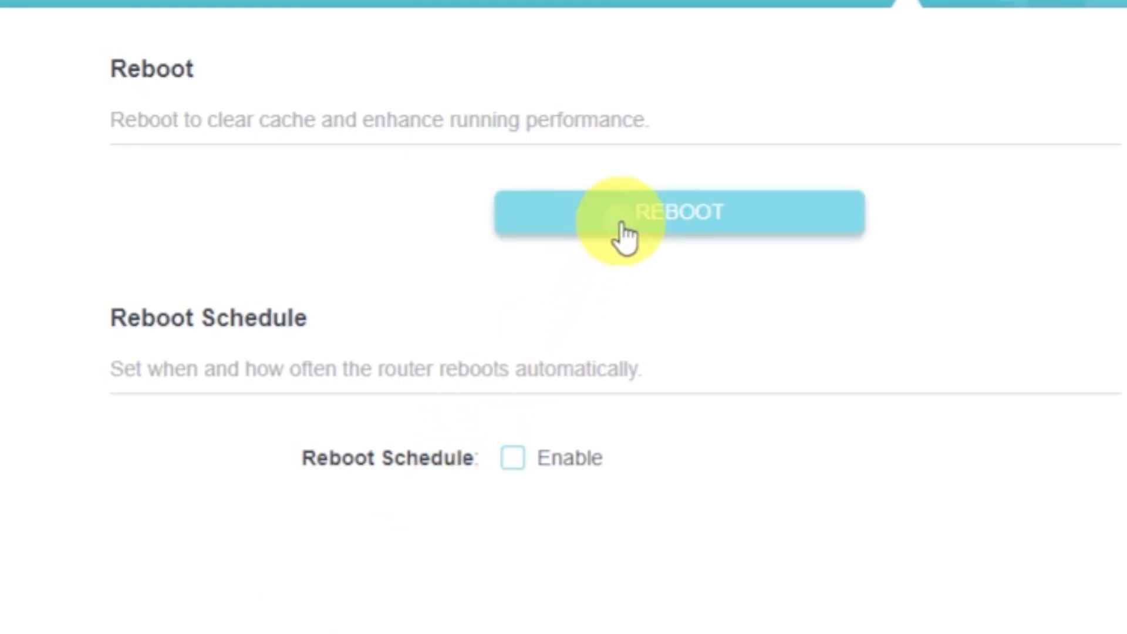
click(679, 211)
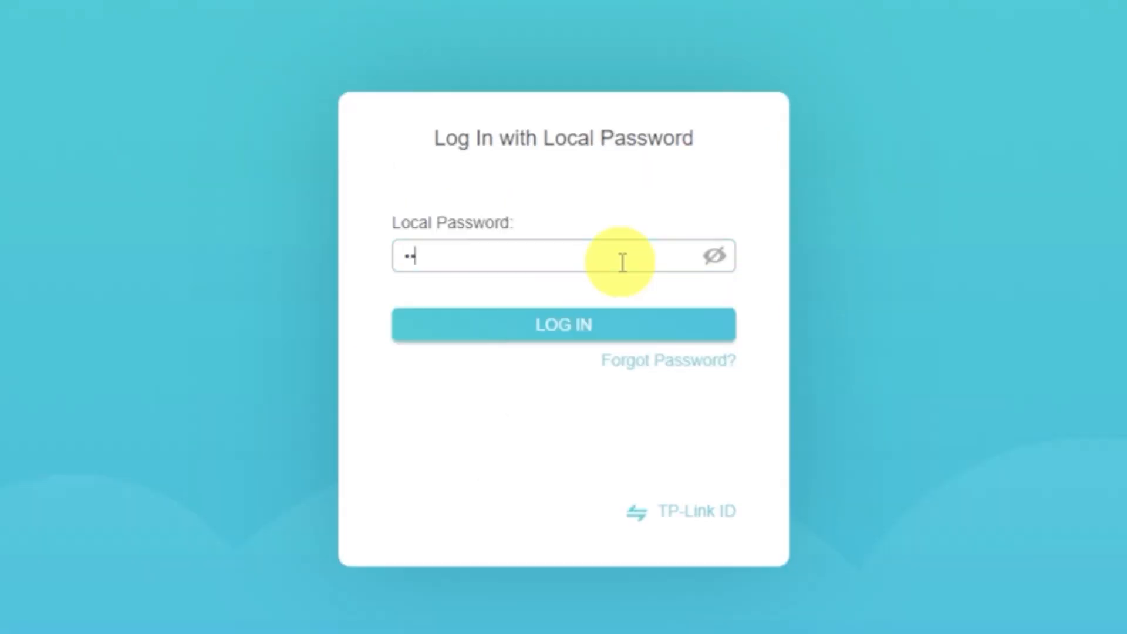
Step: Log in with the local password and review the Internet connection settings
text(password)
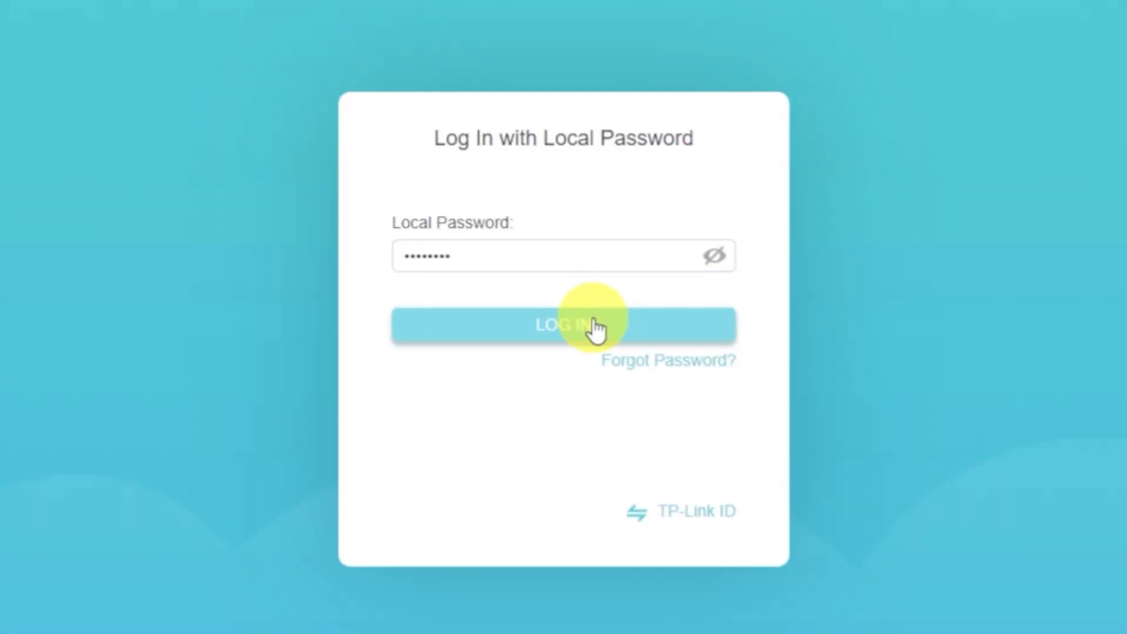
click(563, 325)
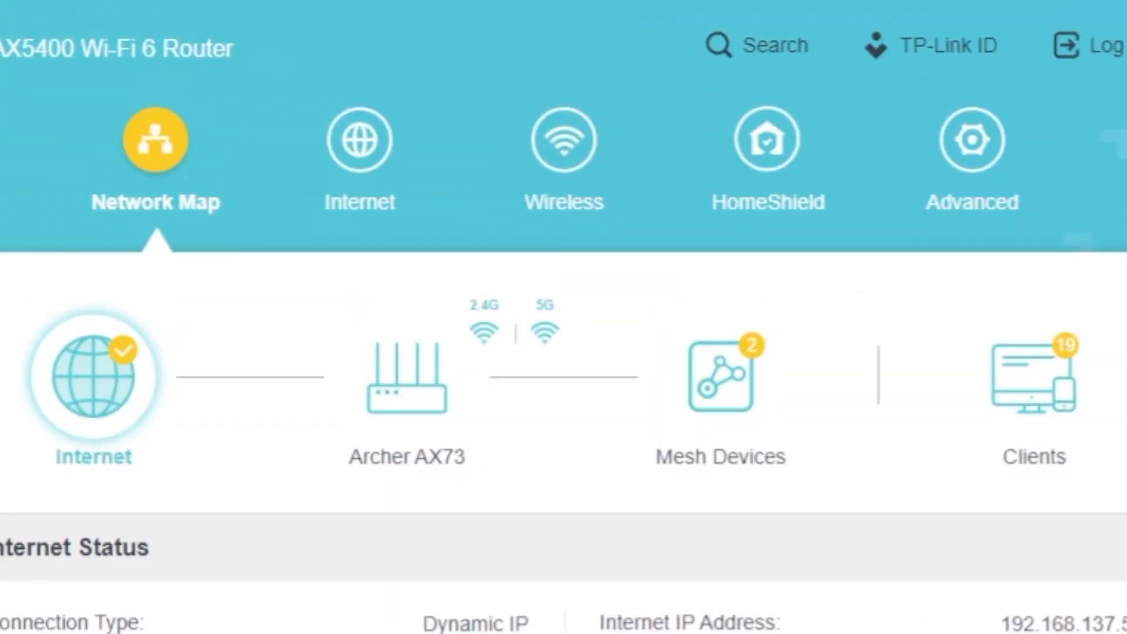
click(360, 138)
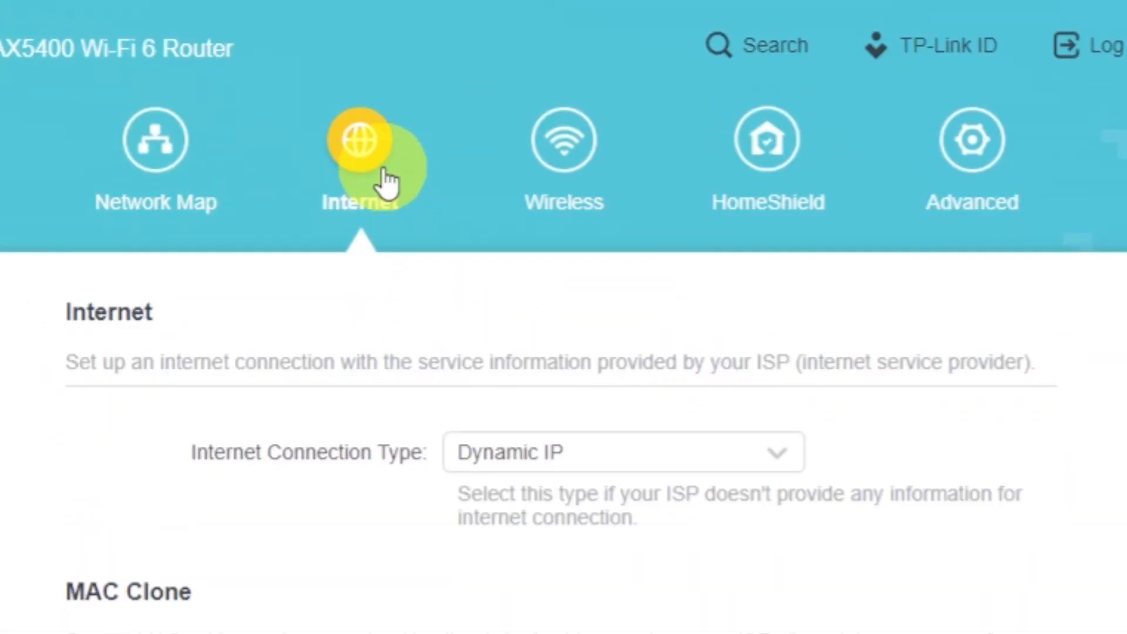
scroll(down, 3)
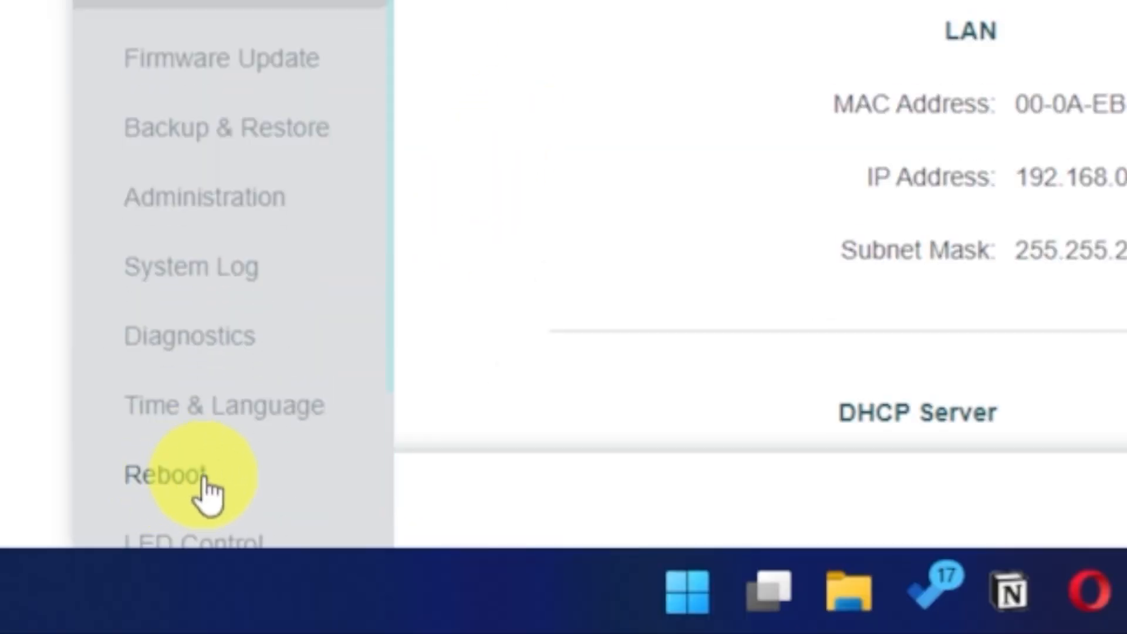
Step: Reboot the router a second time from the Advanced > System Reboot page
click(169, 475)
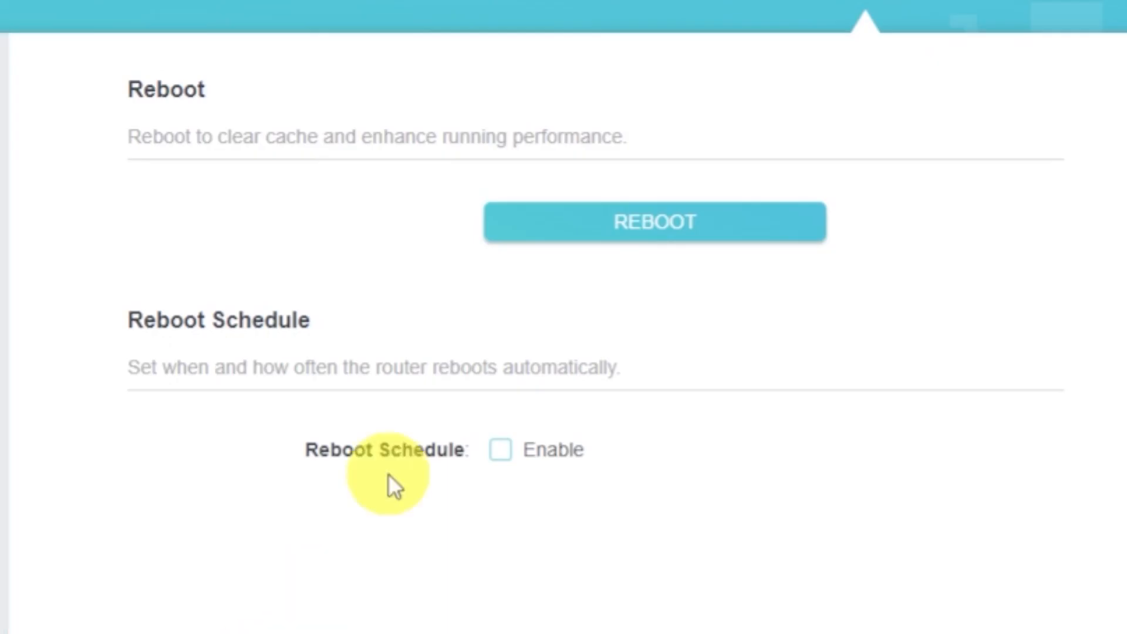
click(654, 222)
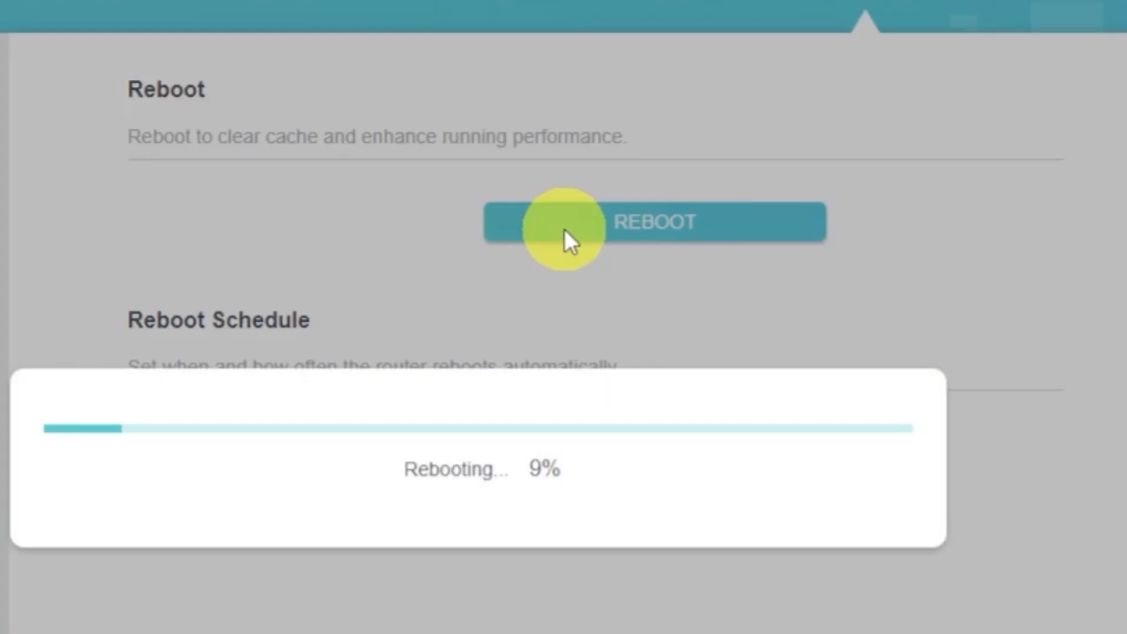